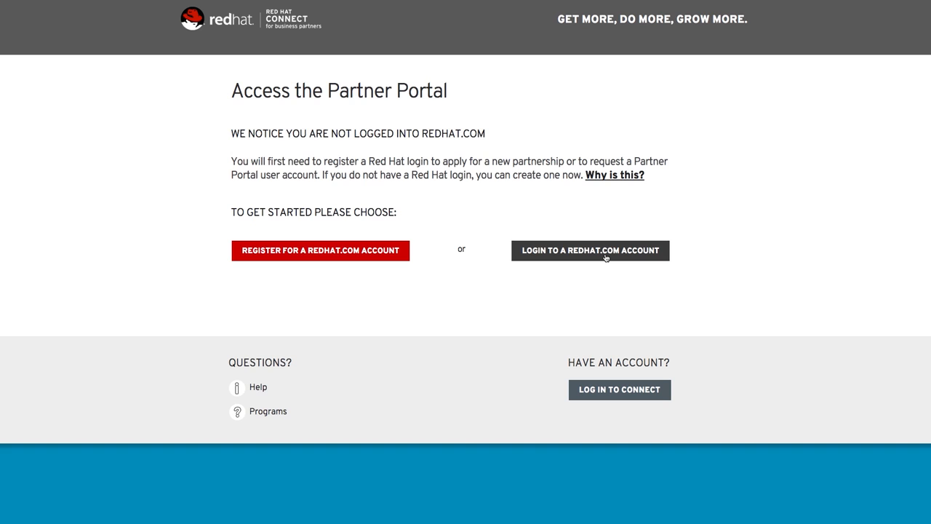
Sign in with a Red Hat account and go to the Partner Training page from the dashboard.
{"action": "left_click", "coordinate": [591, 250]}
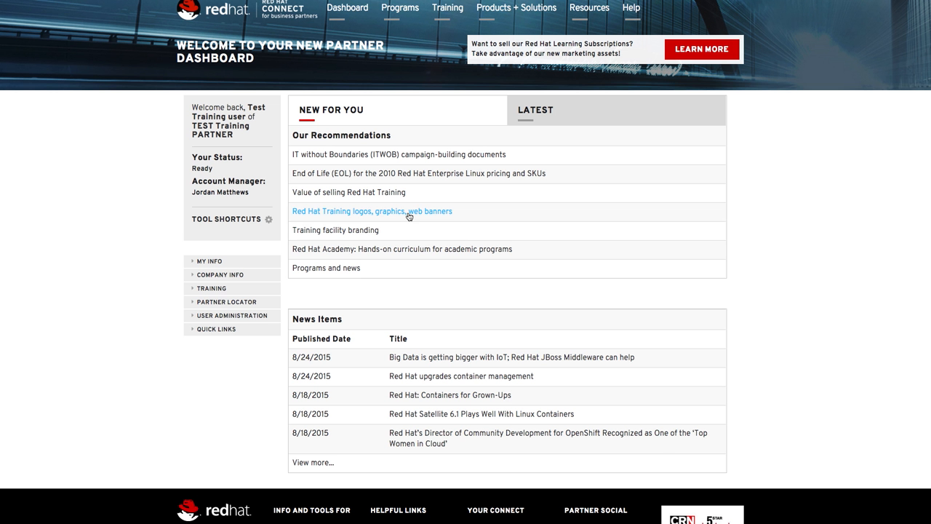
{"action": "left_click", "coordinate": [372, 210]}
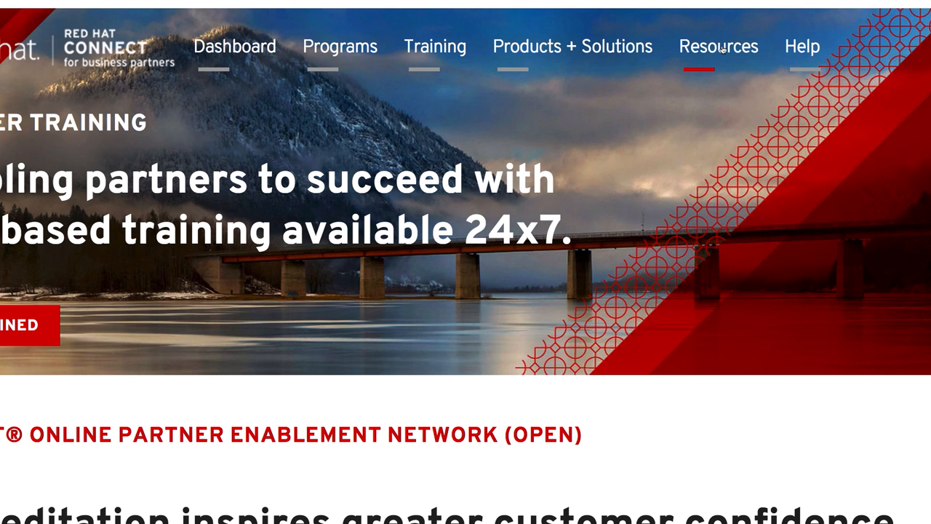
{"action": "left_click", "coordinate": [718, 47]}
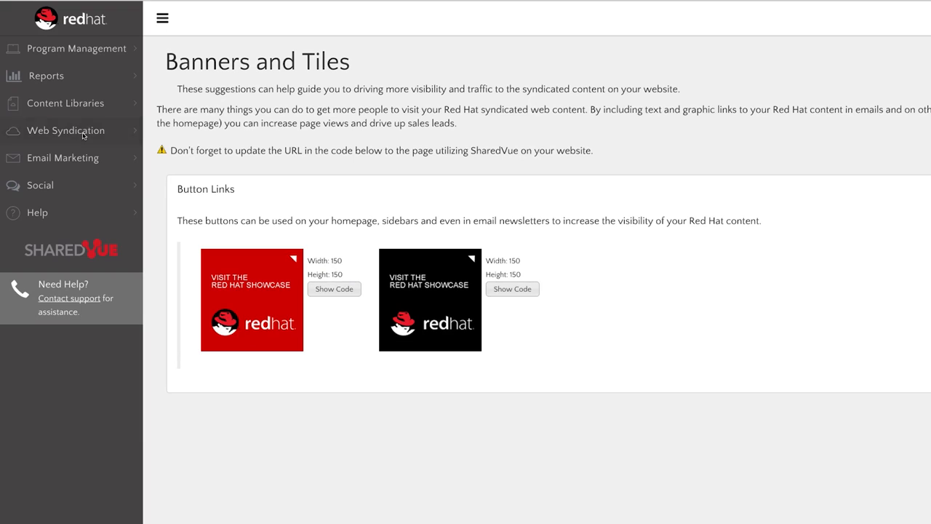
Review SharedVue's Front Page and Twitter Feed syndication options, then return to the partner dashboard.
{"action": "left_click", "coordinate": [64, 131]}
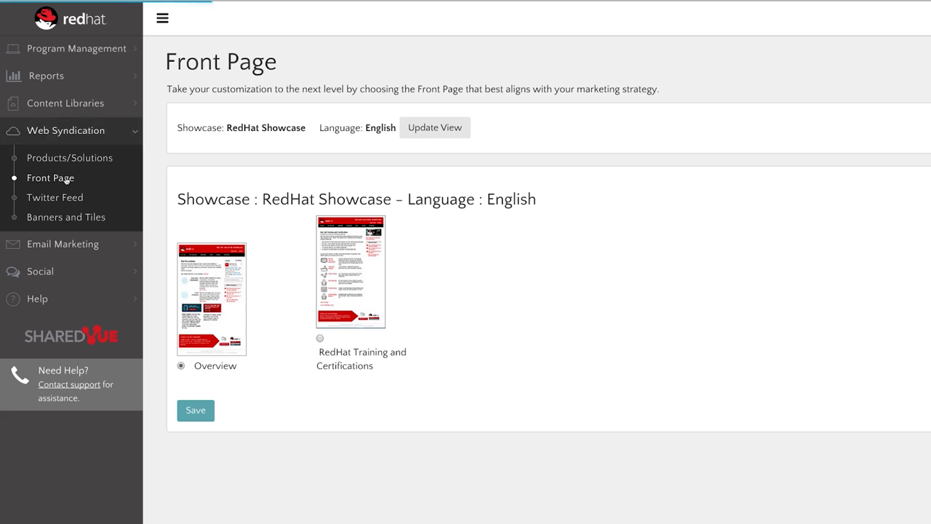
{"action": "left_click", "coordinate": [56, 198]}
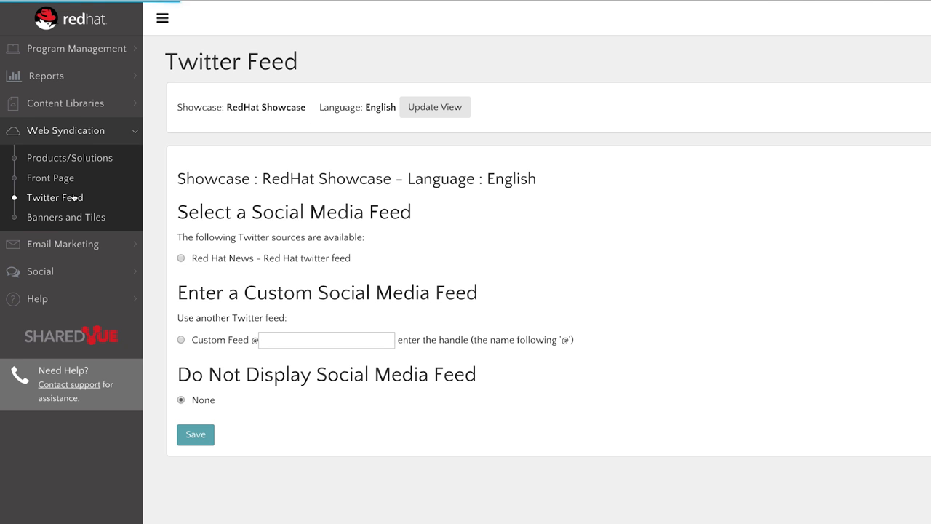
{"action": "left_click", "coordinate": [67, 216]}
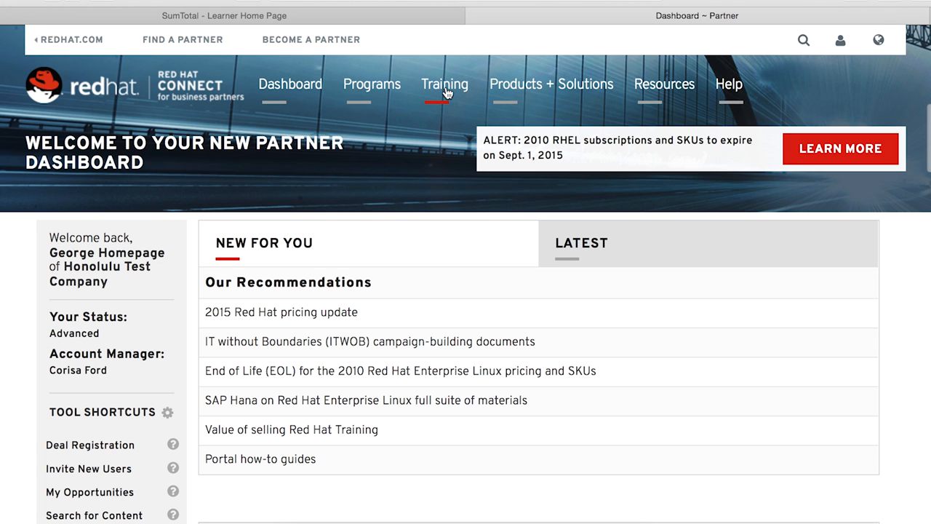
Go to Partner Training and launch the OPEN learning site via Get Trained.
{"action": "left_click", "coordinate": [445, 83]}
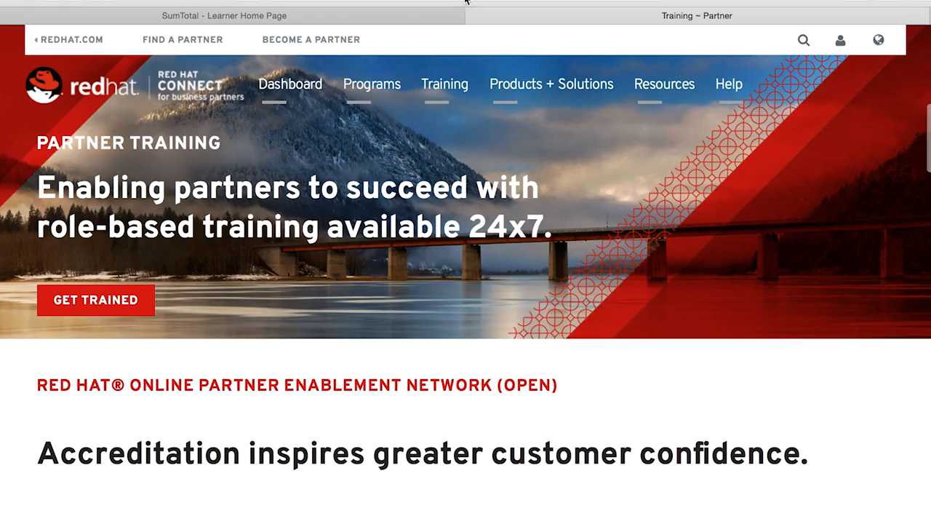
{"action": "mouse_move", "coordinate": [137, 309]}
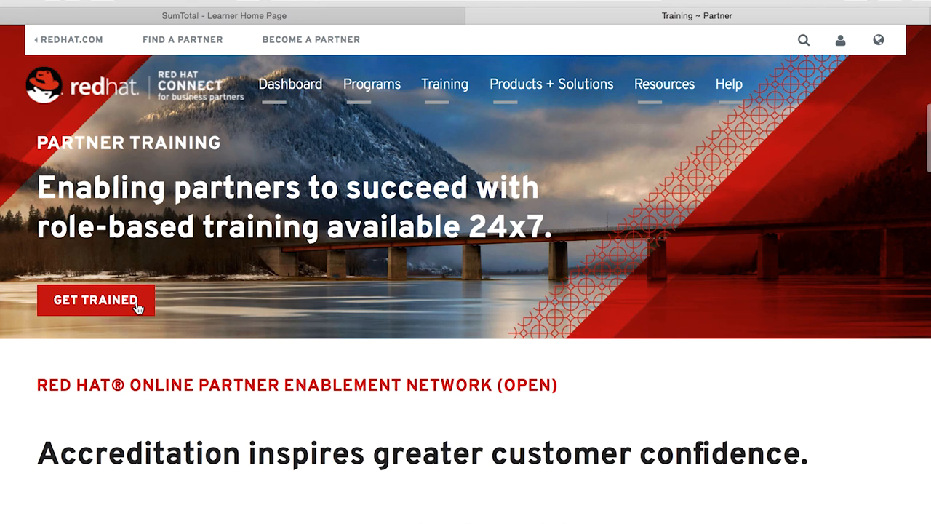
{"action": "left_click", "coordinate": [96, 300]}
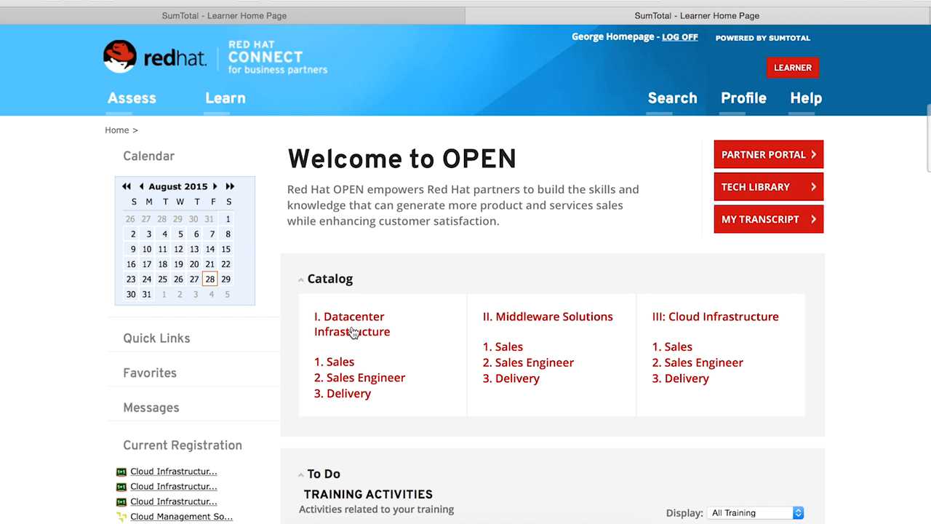
{"action": "mouse_move", "coordinate": [535, 326]}
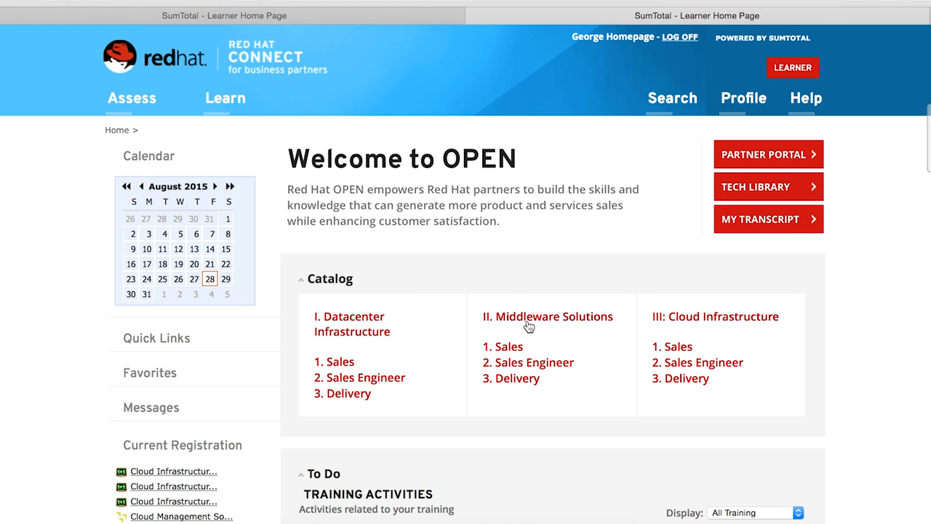
{"action": "mouse_move", "coordinate": [695, 326]}
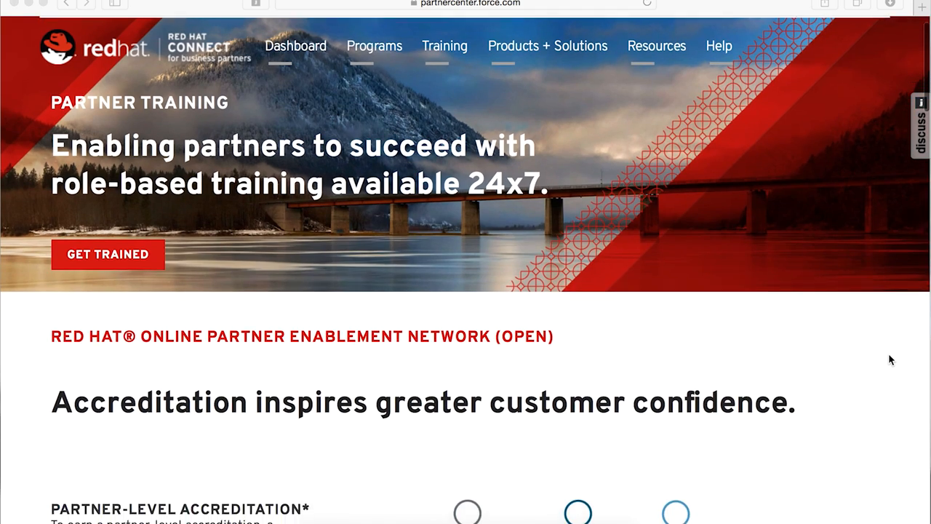
Scroll the Partner Training page down to the accreditation overview with role tracks and OPEN links.
{"action": "scroll", "scroll_direction": "down", "scroll_amount": 3}
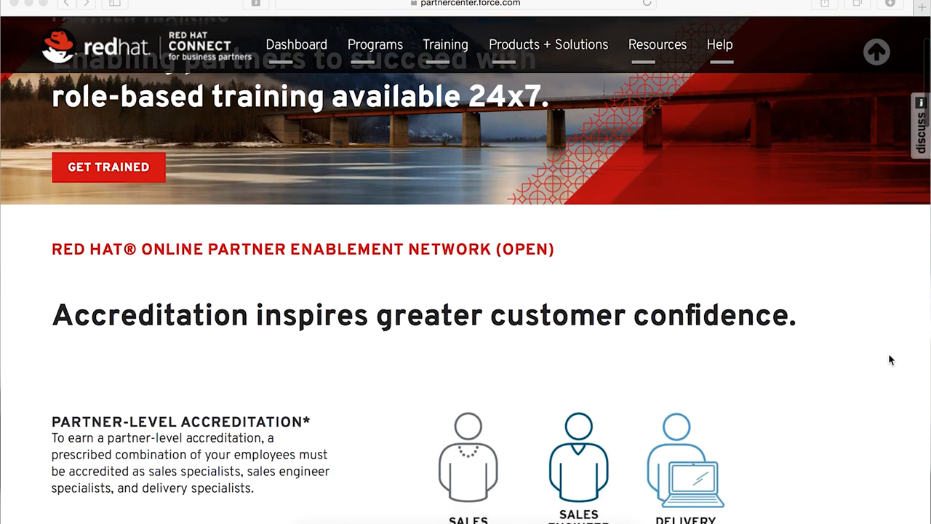
{"action": "scroll", "scroll_direction": "down", "scroll_amount": 3}
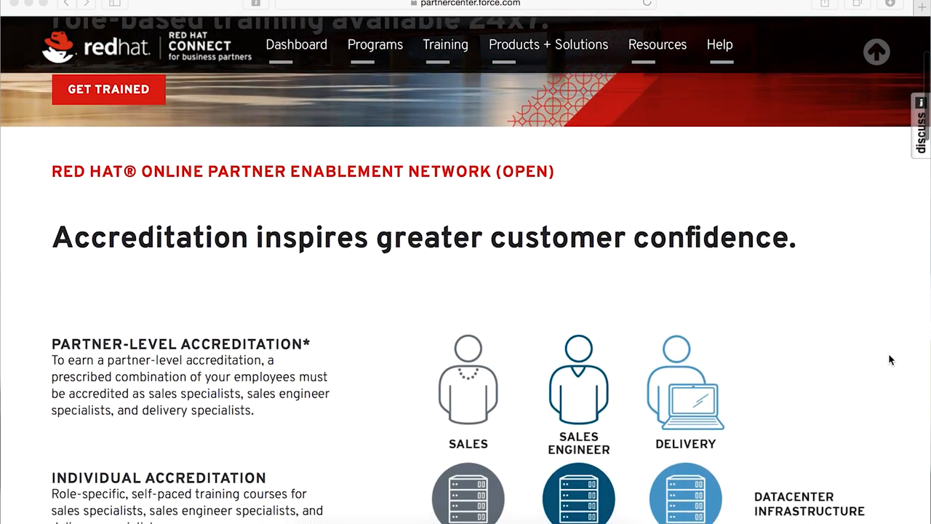
{"action": "scroll", "scroll_direction": "down", "scroll_amount": 3}
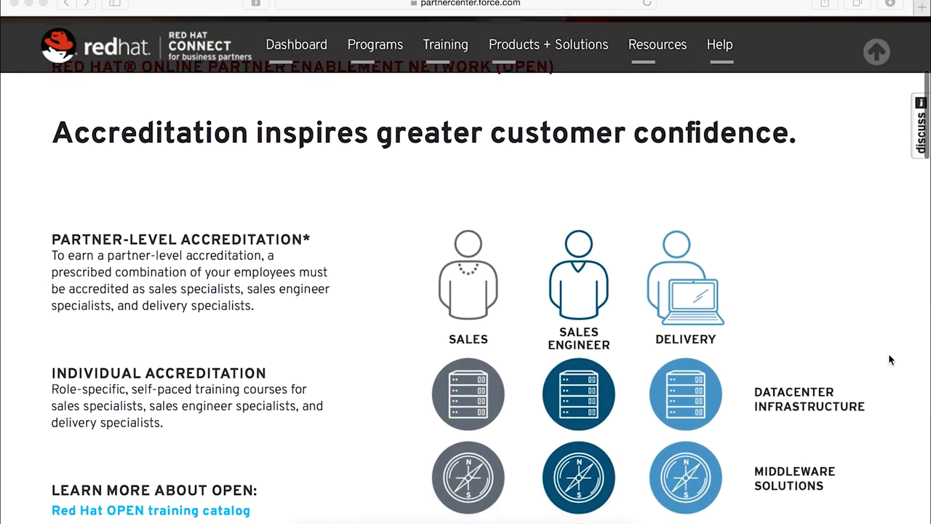
{"action": "scroll", "scroll_direction": "down", "scroll_amount": 3}
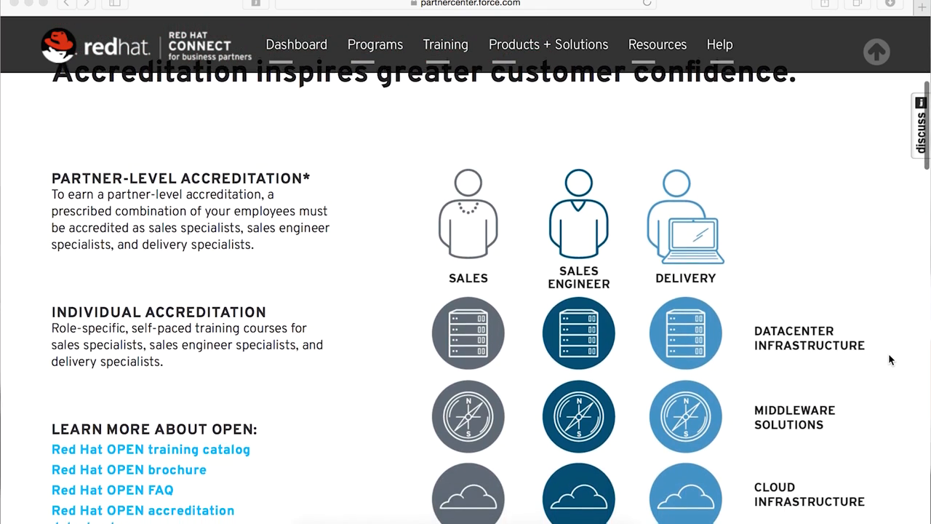